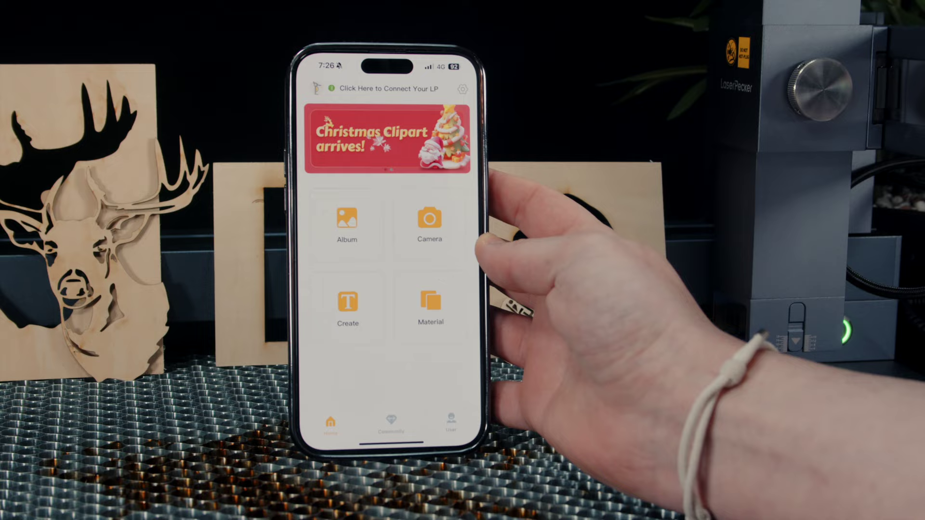
Start a new blank design from the Home tab's Create entry
click(347, 303)
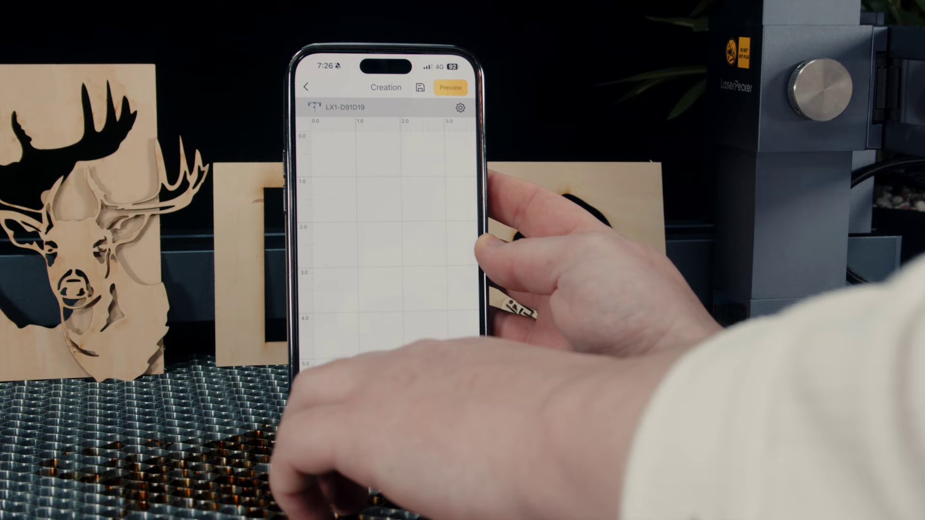